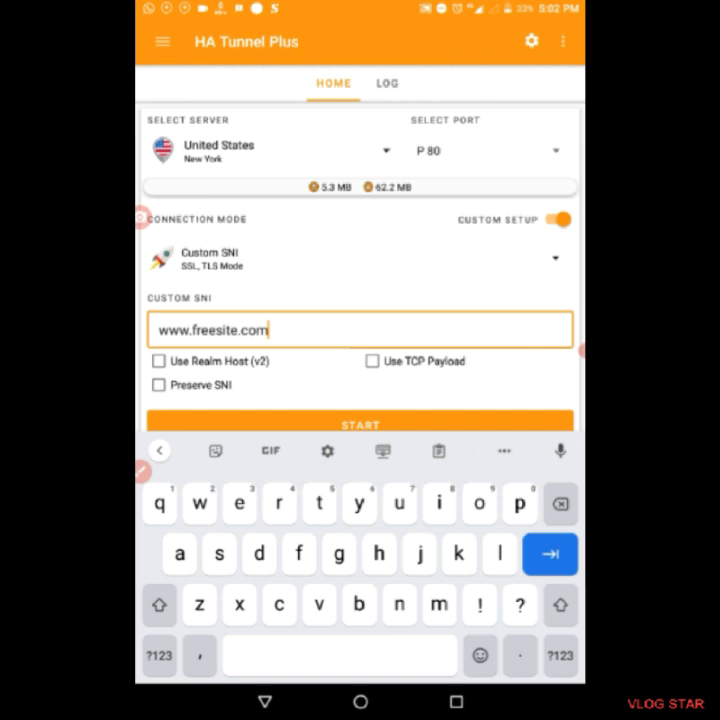
Bring up the payload generator from the Custom Payload connection mode
click(160, 40)
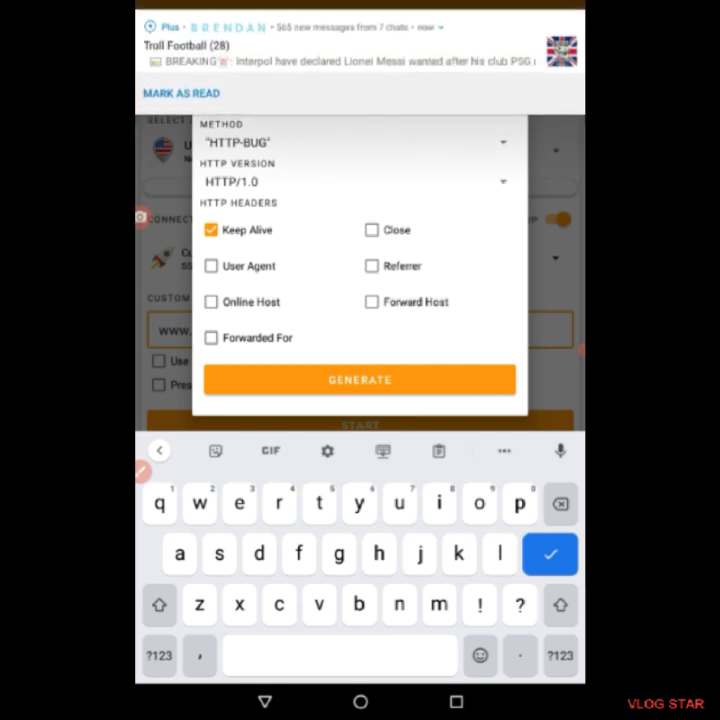
text(www.cloudshare.net)
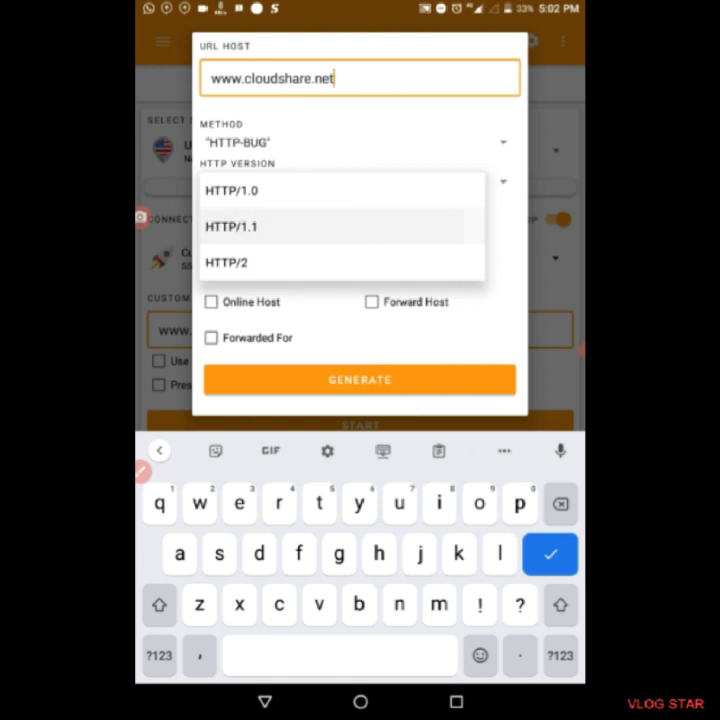
click(232, 226)
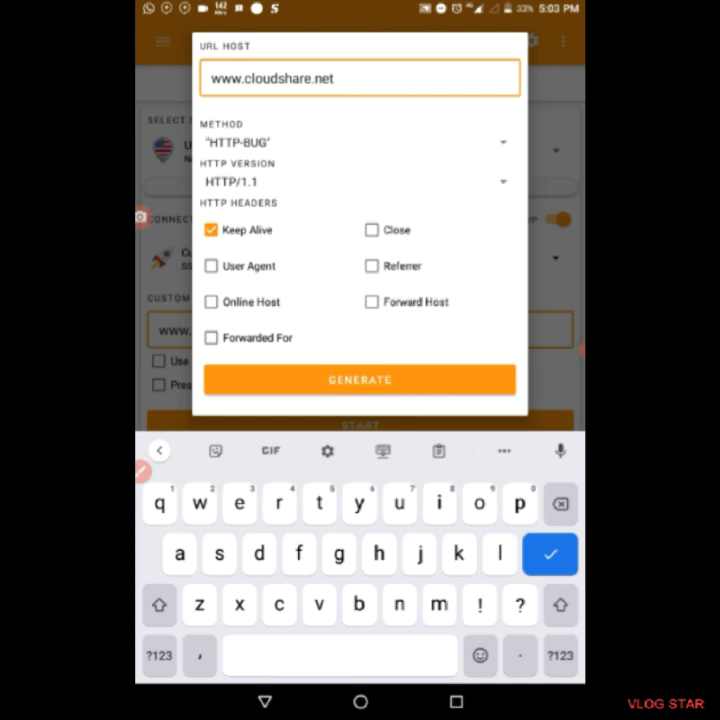
click(360, 380)
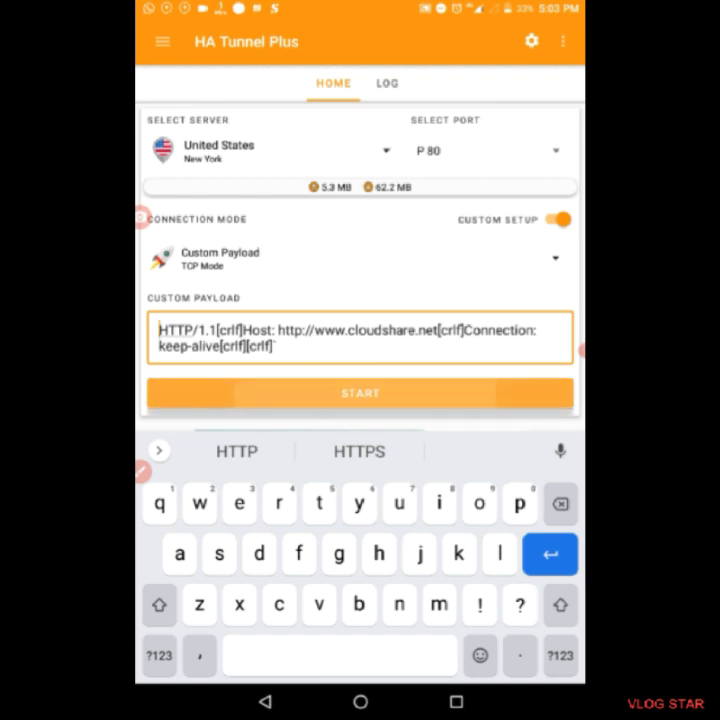
Start the tunnel, renew access via the free video, and check the log shows Connected
click(360, 392)
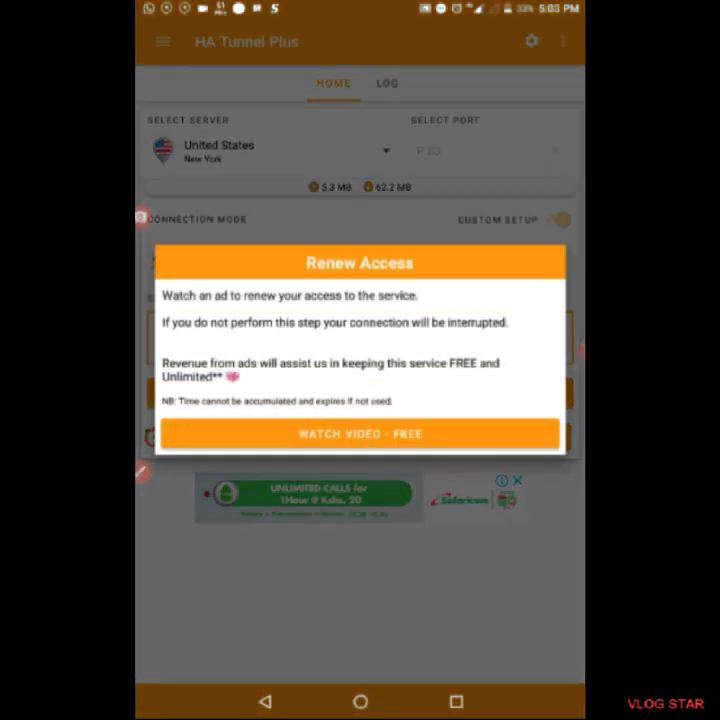
click(360, 432)
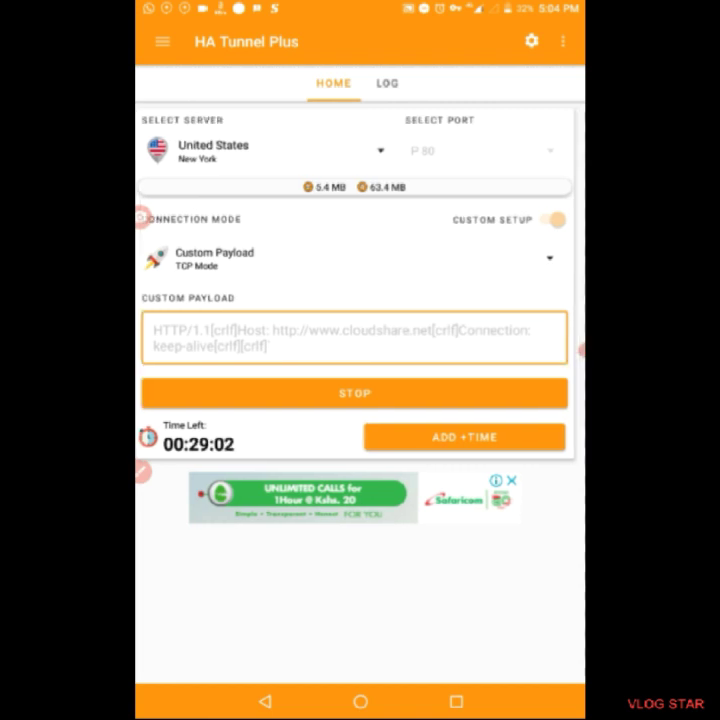
click(388, 84)
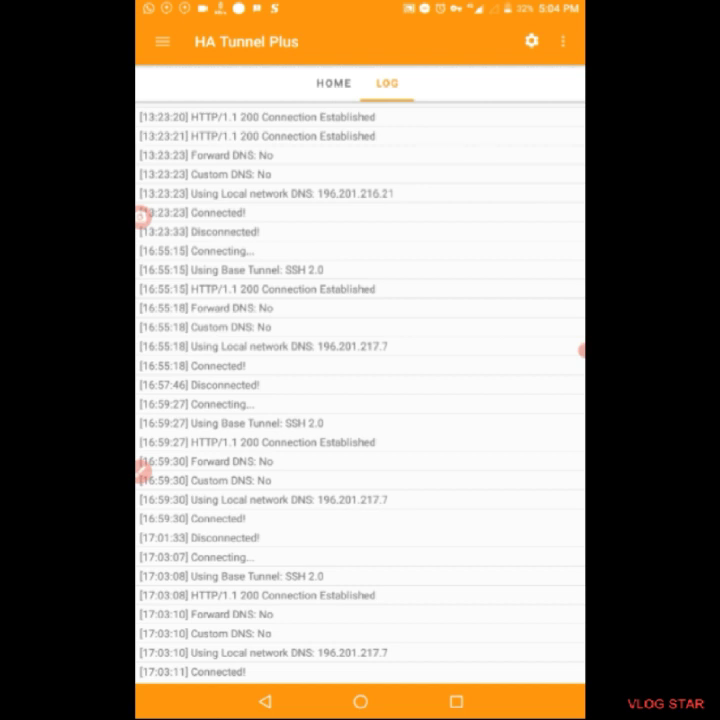
Recheck the log's connection entries twice and finish on the home screen with about 28:23 left
click(332, 84)
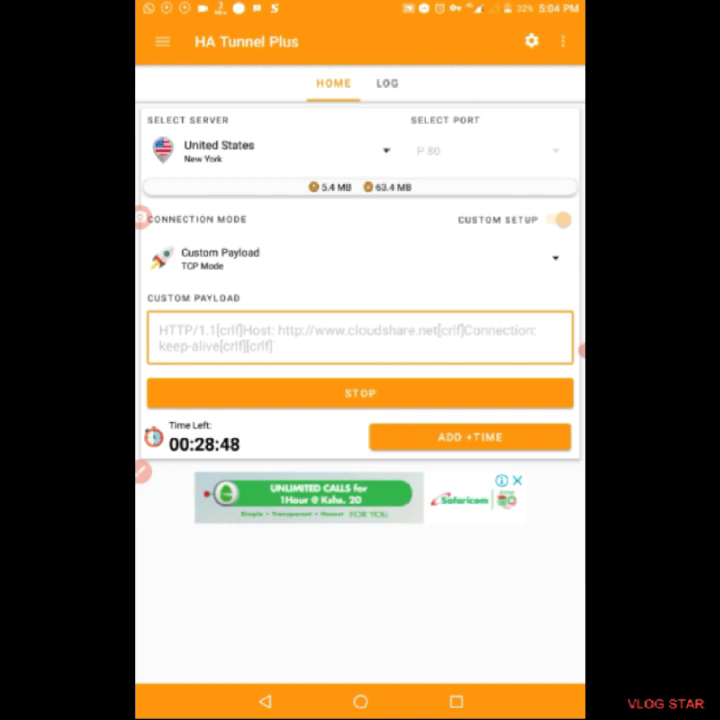
click(388, 84)
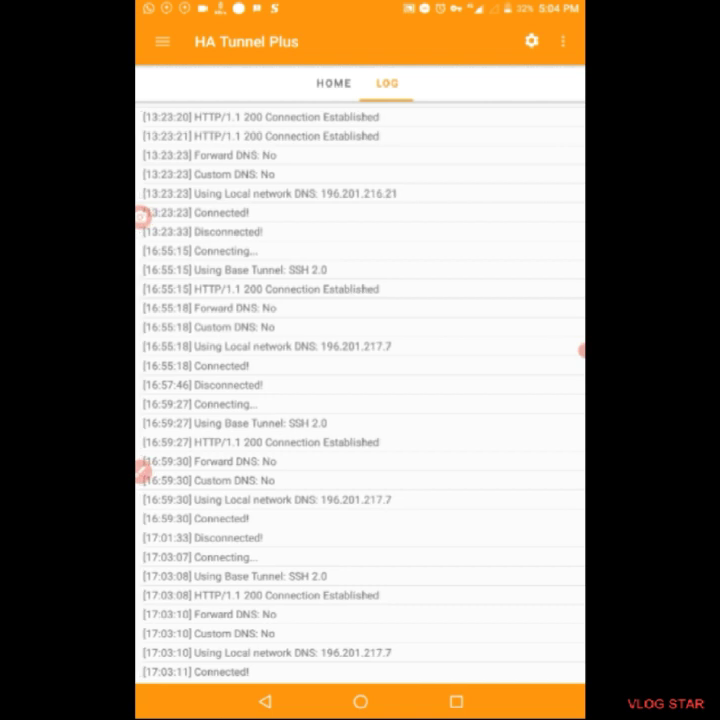
click(332, 84)
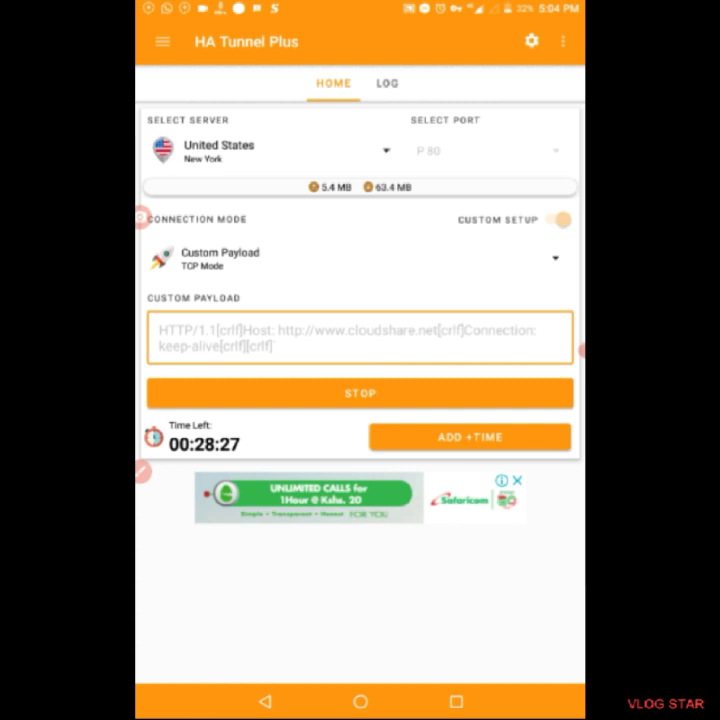
click(386, 84)
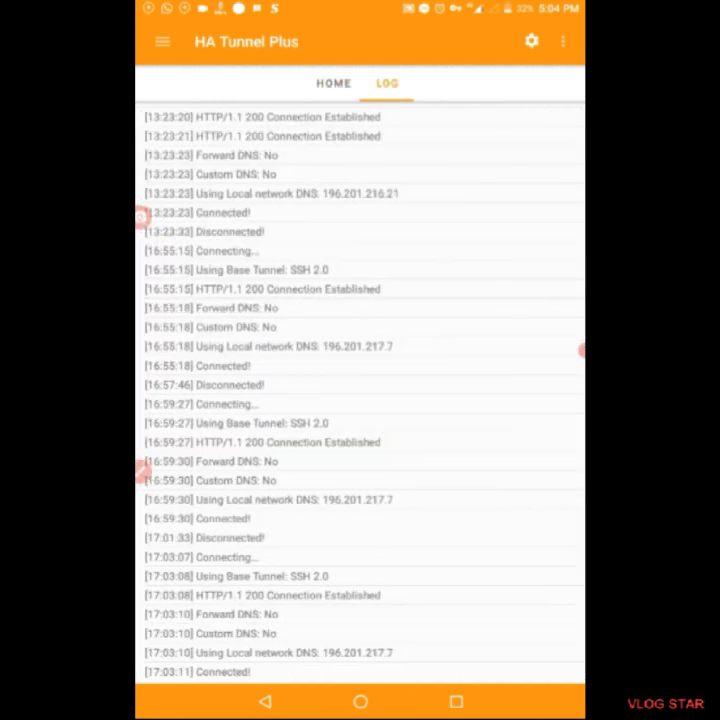
click(332, 84)
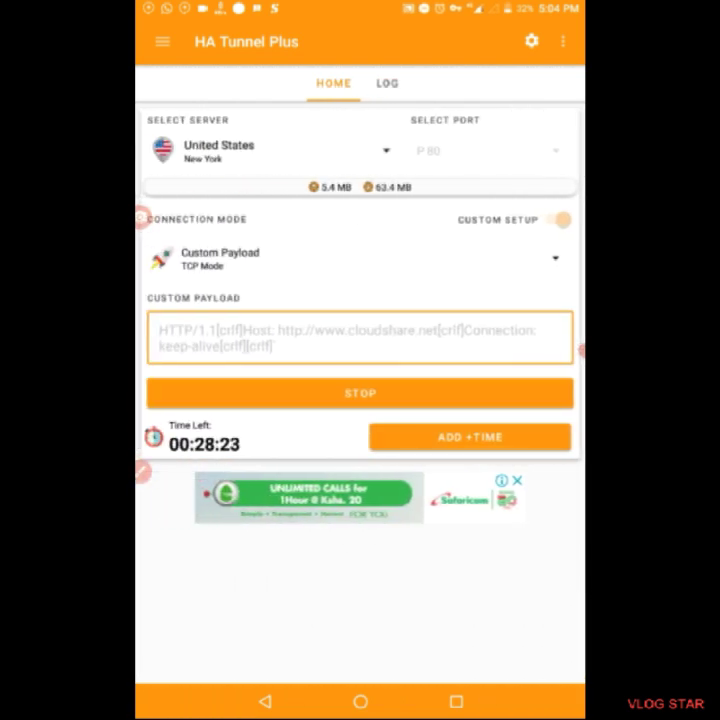